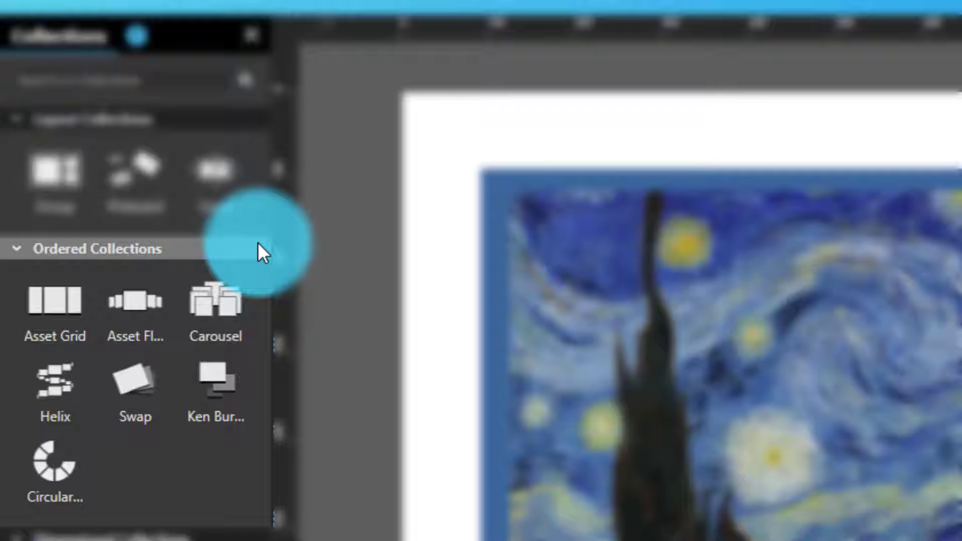
Switch to the scene with the mixed-asset and nested collections, and play its preview.
scroll(down, 3)
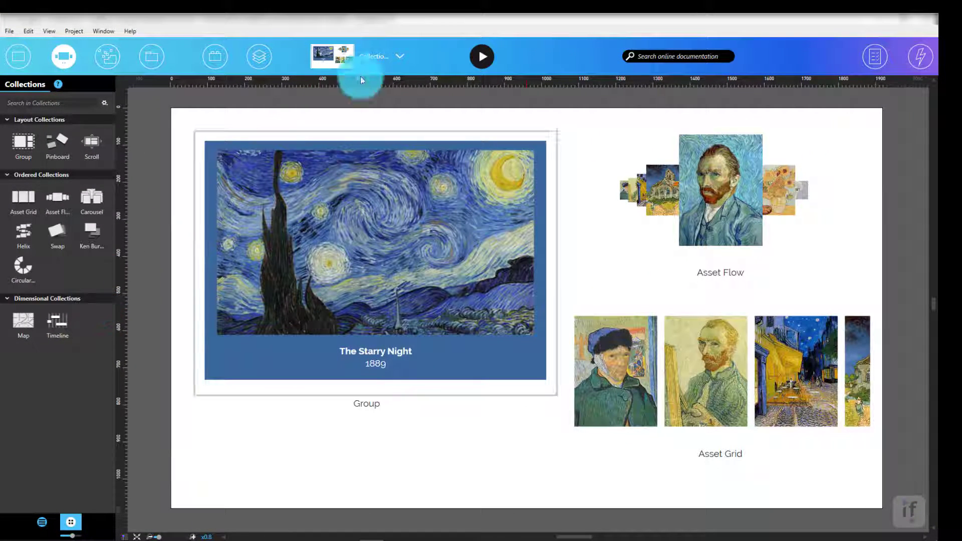
click(399, 56)
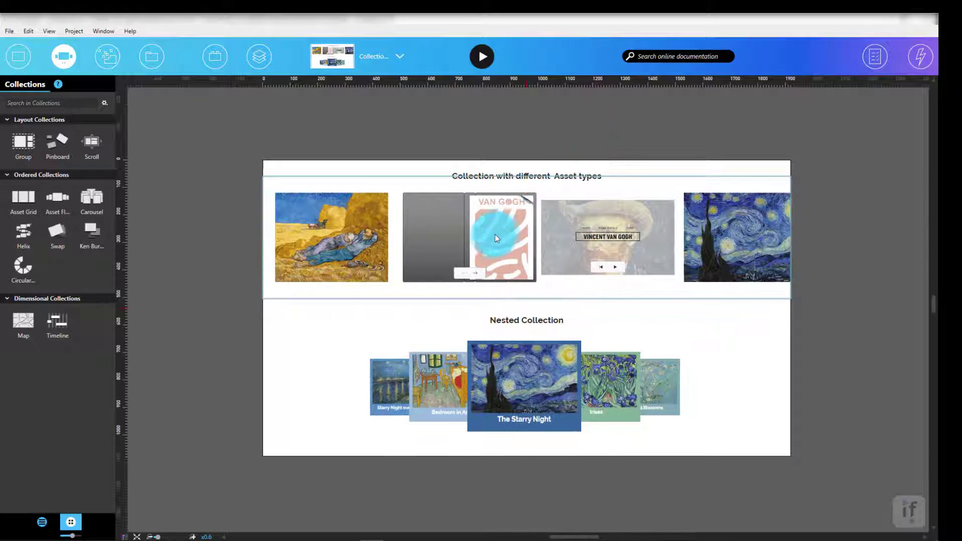
mouse_move(380, 240)
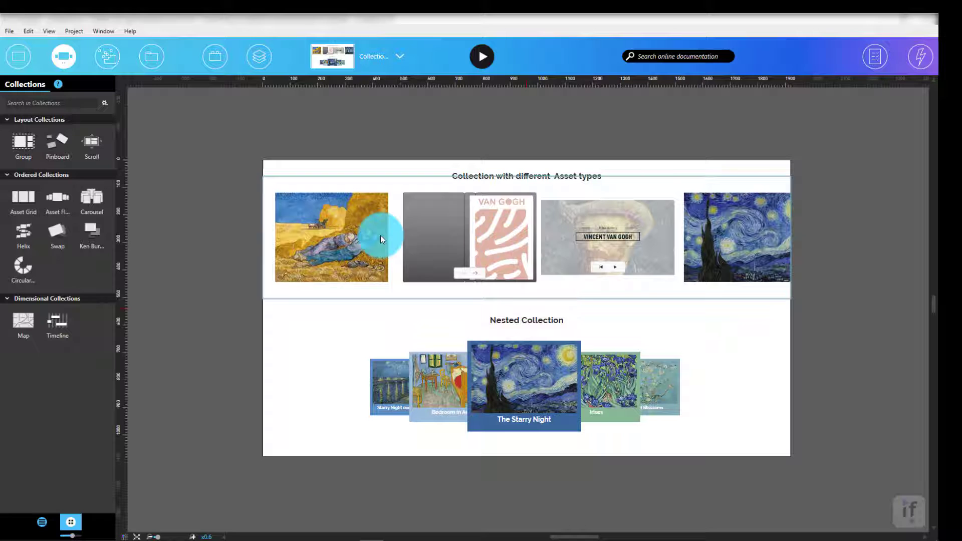
mouse_move(617, 368)
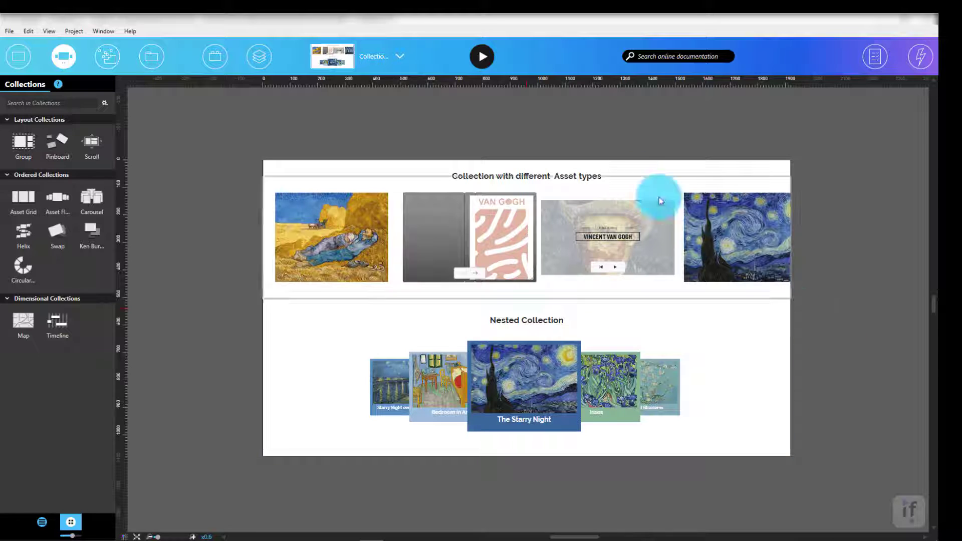
click(482, 55)
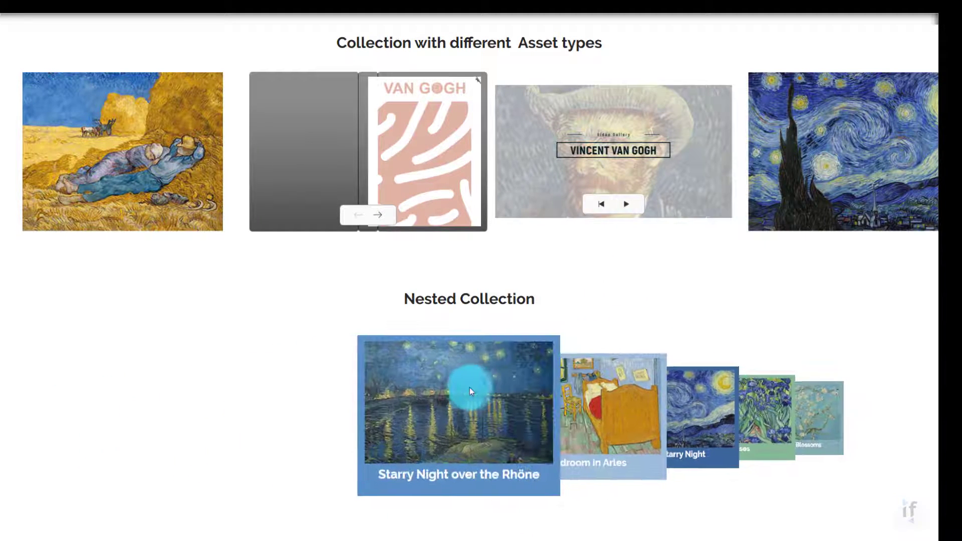
Close the player preview and switch to the blank Scene 2.
click(457, 402)
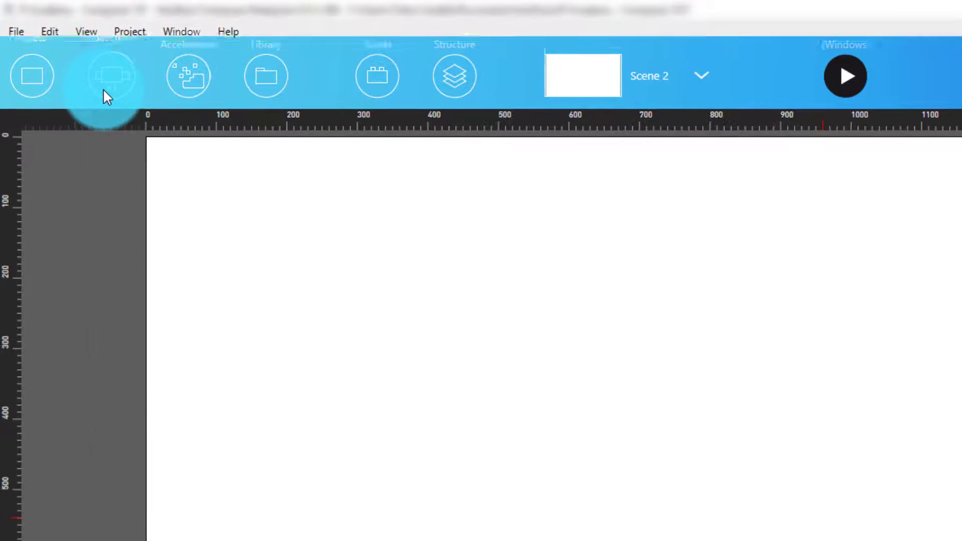
Drag an Asset Grid from the Collections panel onto the Scene 2 canvas.
click(109, 76)
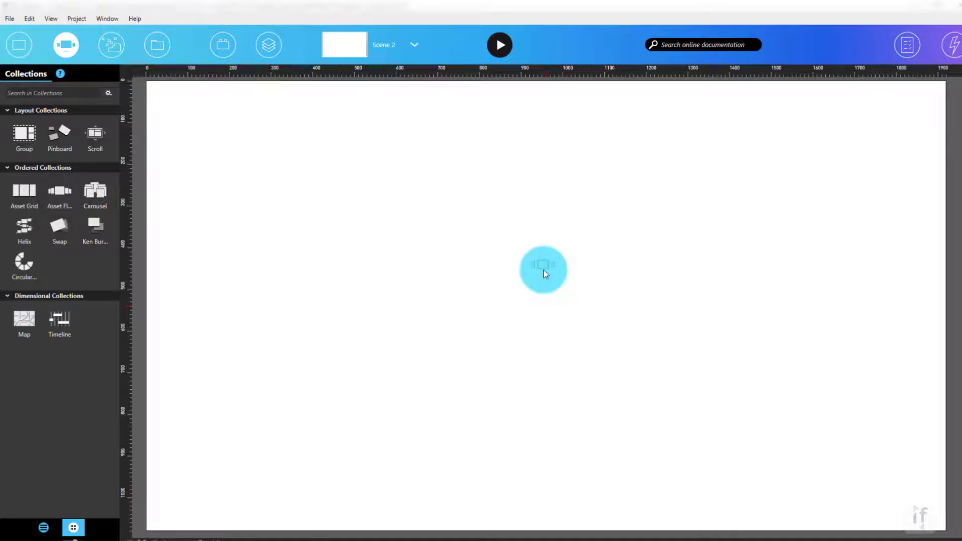
click(60, 191)
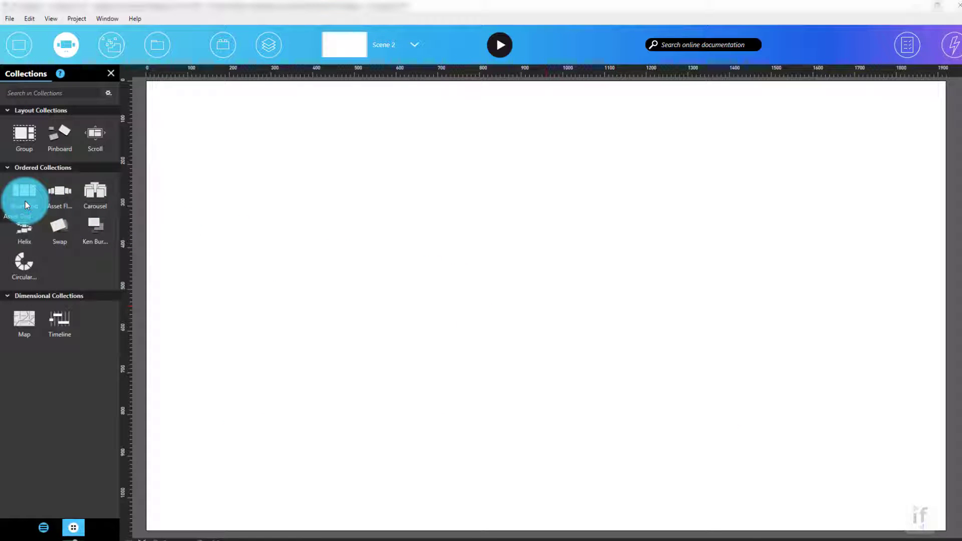
click(25, 193)
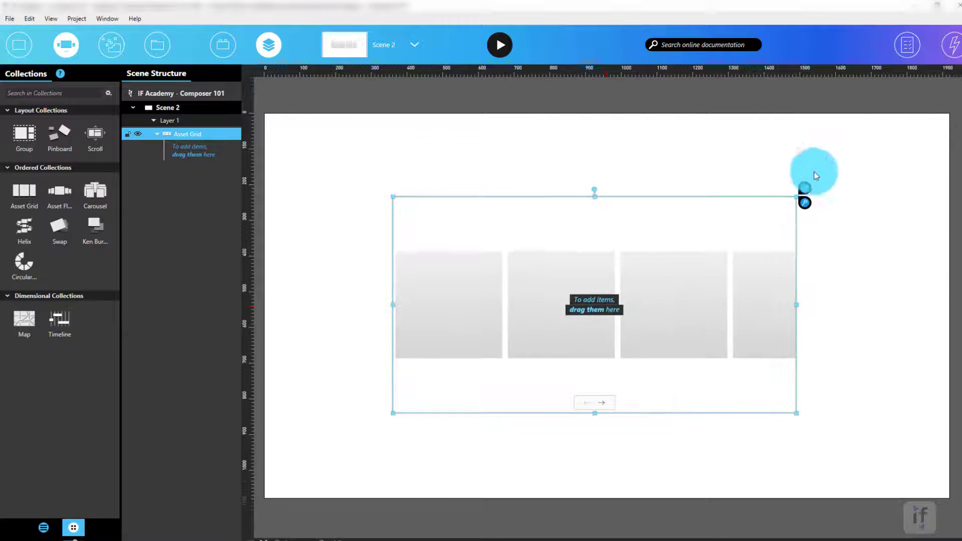
Add a YouTube item to the Asset Grid showing the '90 Second Intro to Intuiface' video.
click(907, 44)
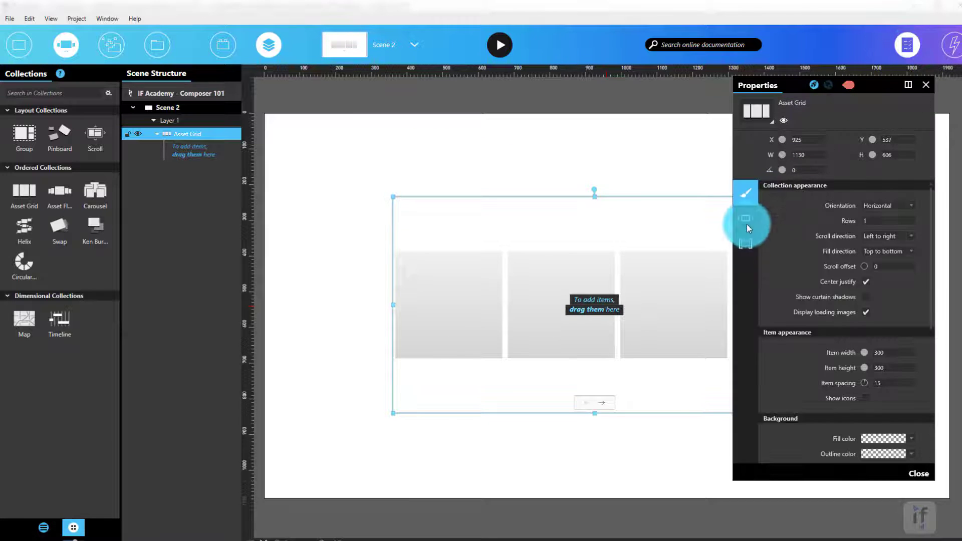
click(745, 218)
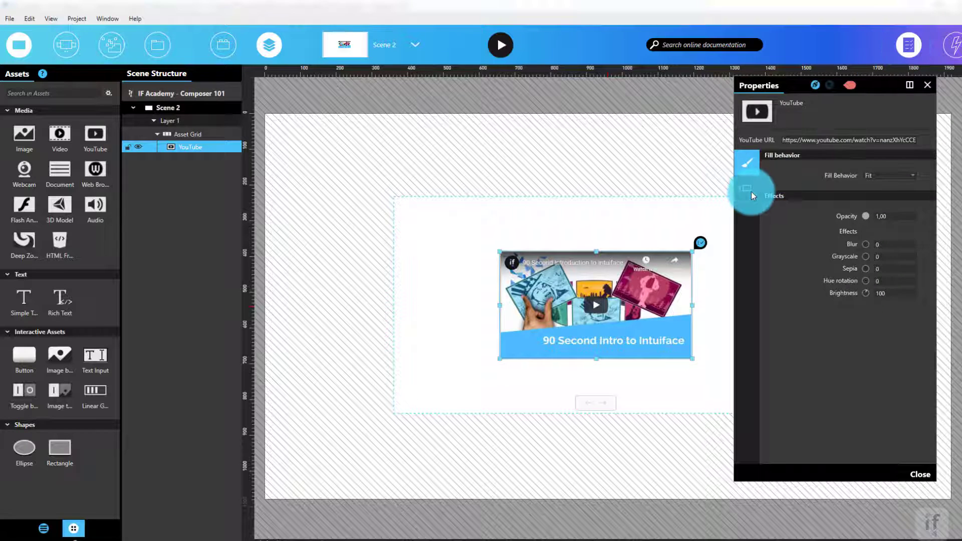
click(189, 133)
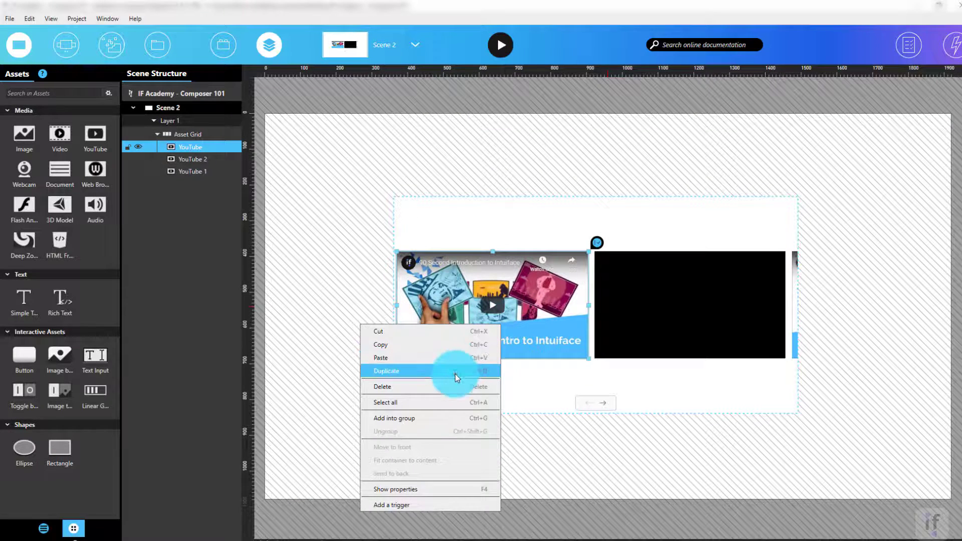
Duplicate the YouTube video item in the Asset Grid.
click(386, 371)
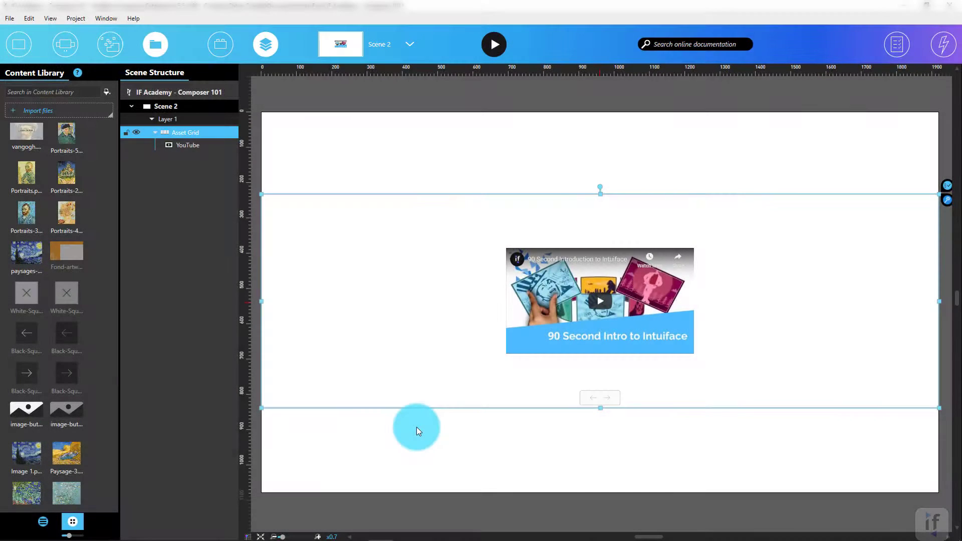
mouse_move(347, 373)
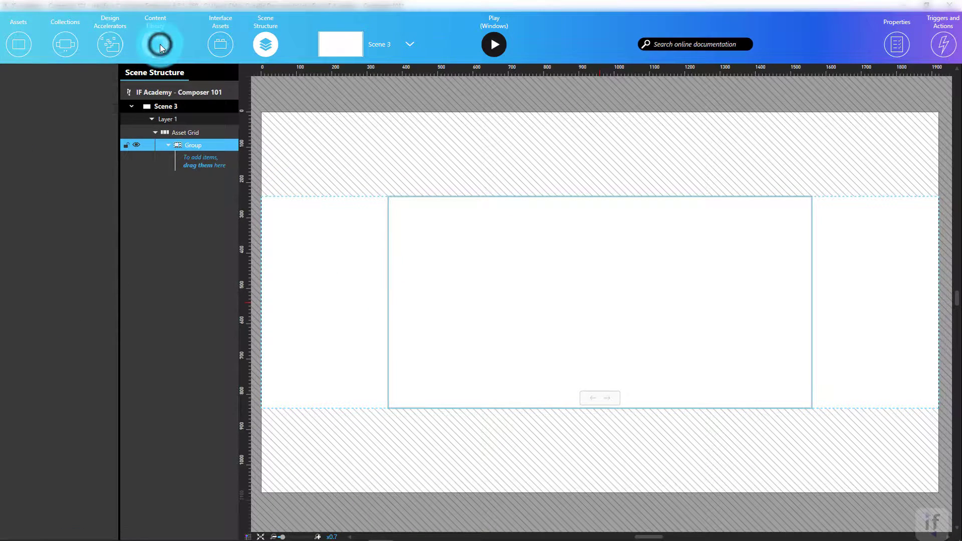
Fill the Group with Van Gogh images from the Content Library and duplicate it as Group 1.
click(156, 43)
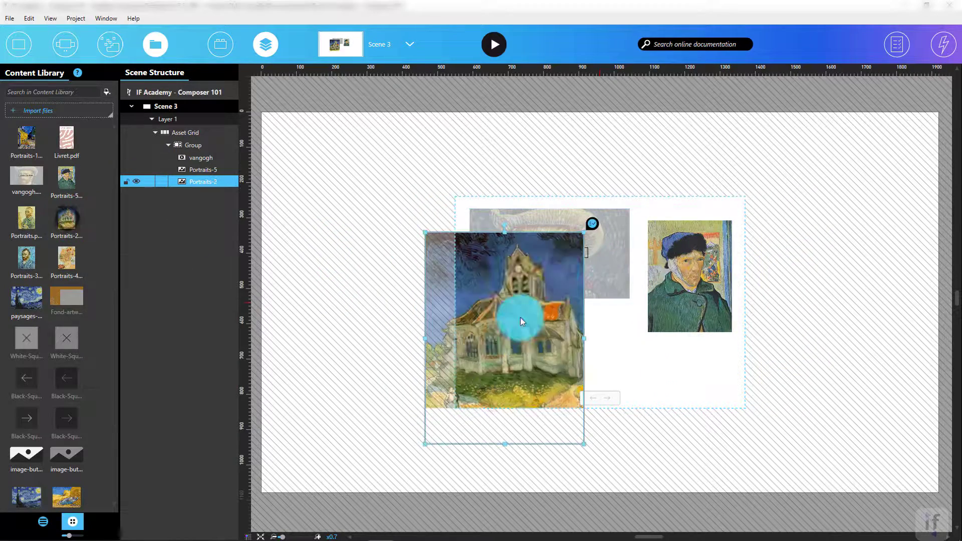
right_click(184, 133)
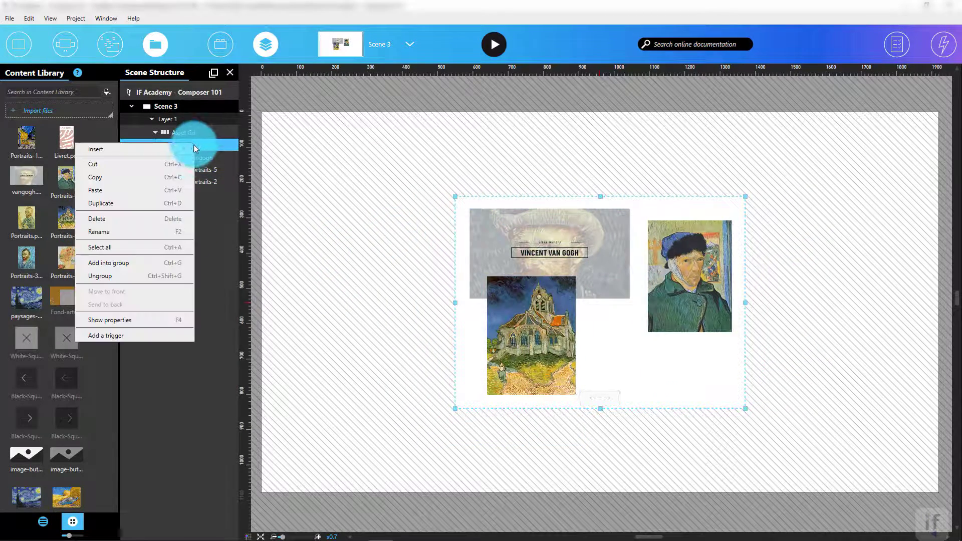
click(101, 203)
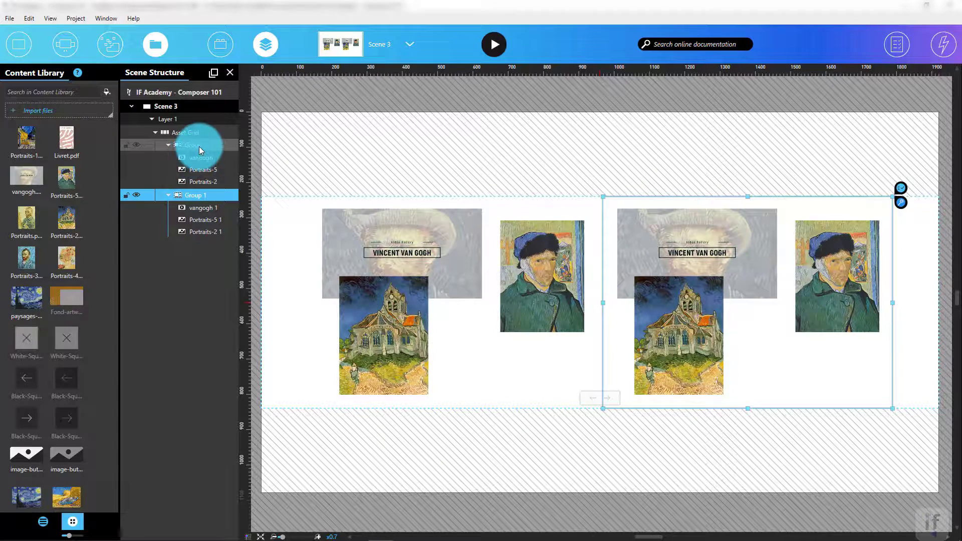
right_click(193, 144)
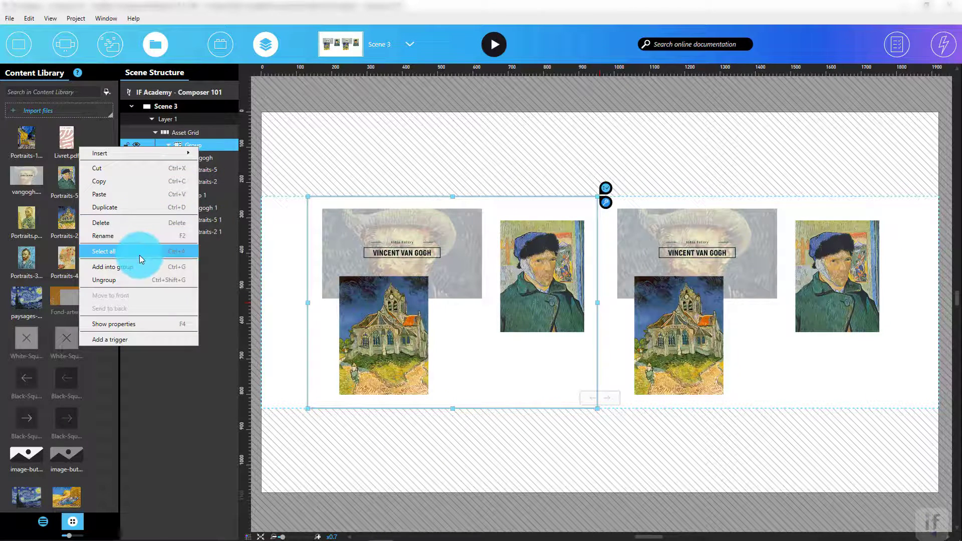